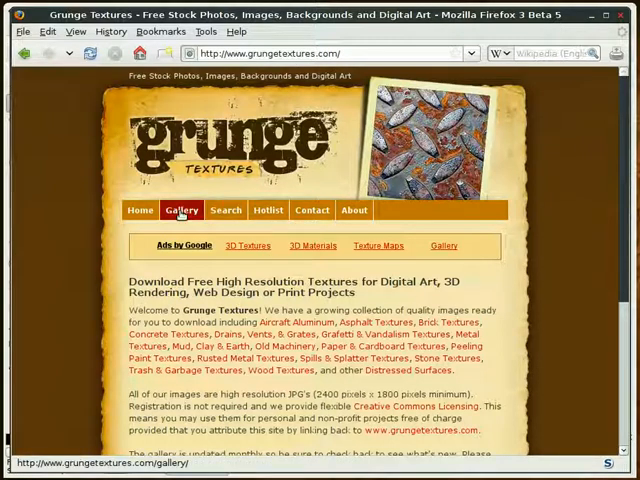
# Step: Browse the Grunge Textures gallery page, scrolling through its texture categories
pyautogui.click(180, 210)
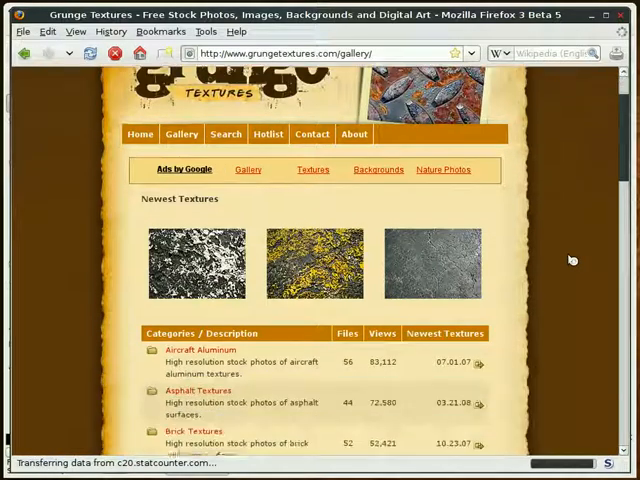
pyautogui.scroll(-3)
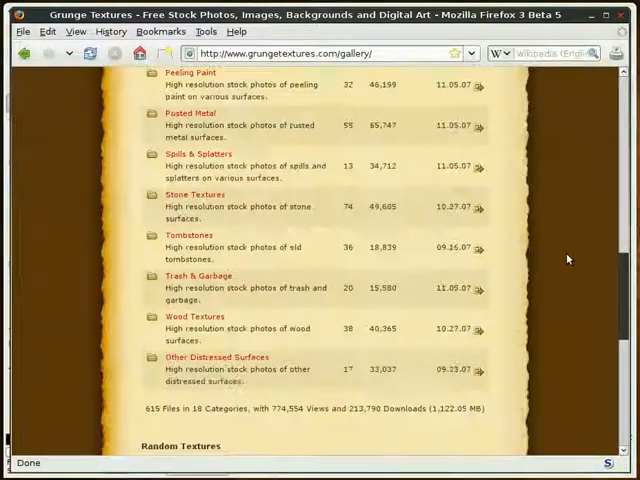
pyautogui.scroll(-3)
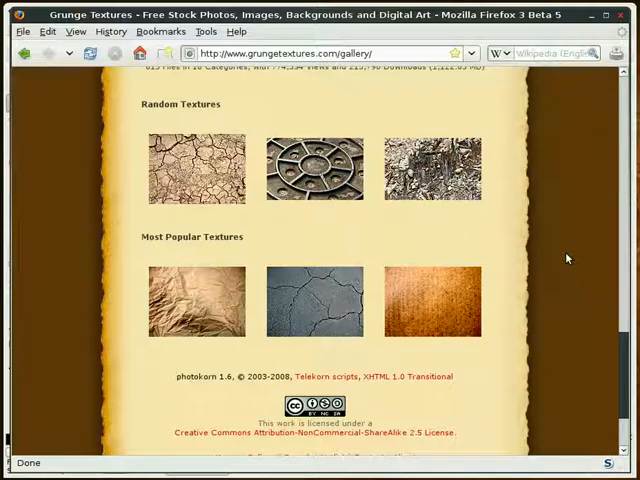
pyautogui.moveTo(368, 196)
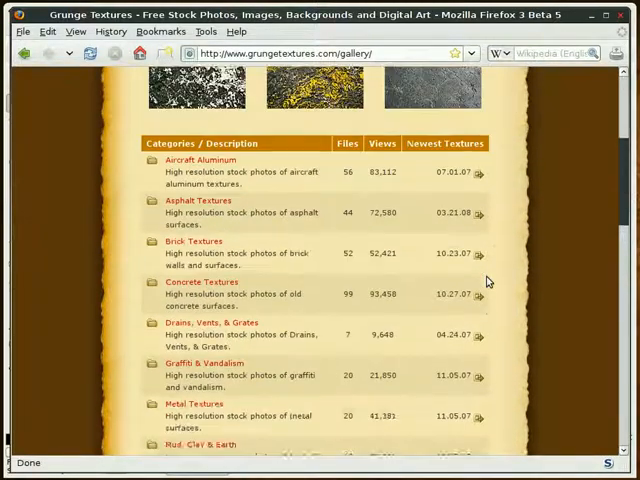
pyautogui.scroll(3)
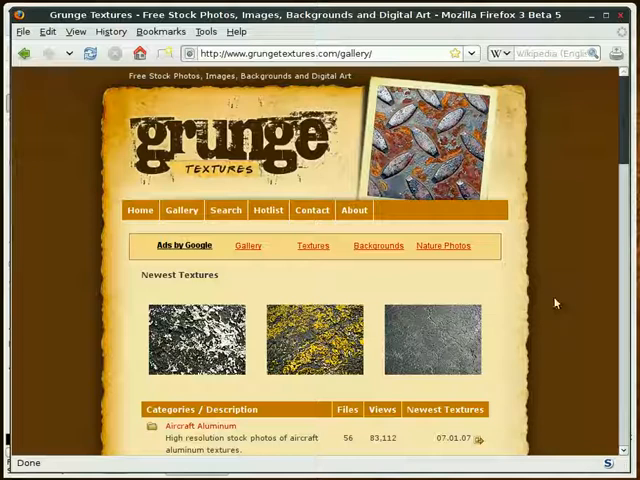
pyautogui.moveTo(570, 340)
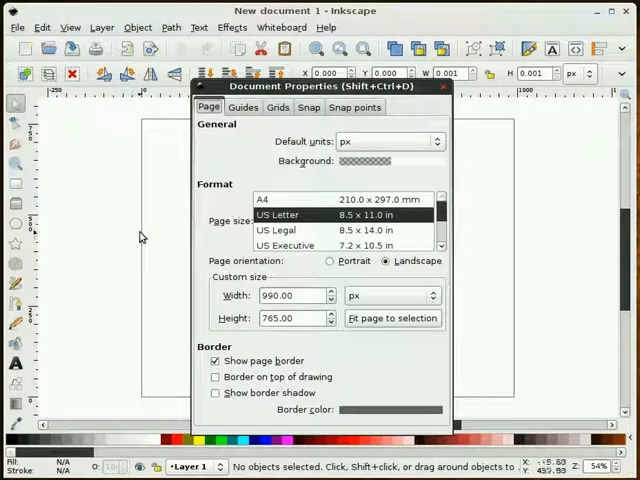
# Step: Give the document a custom 1440 × 900 px page size in Document Properties
pyautogui.tripleClick(284, 296)
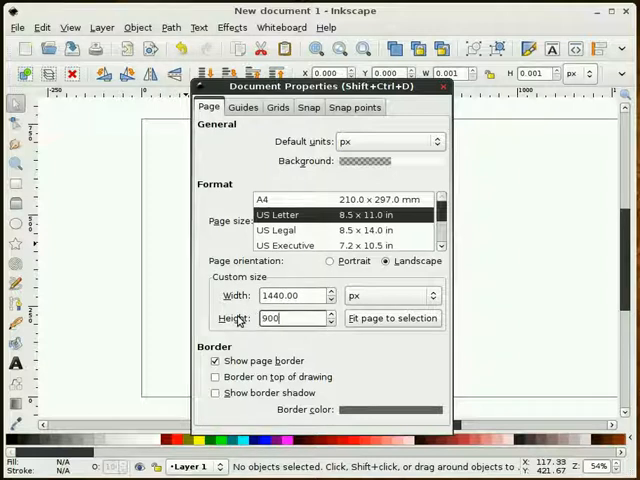
pyautogui.click(442, 88)
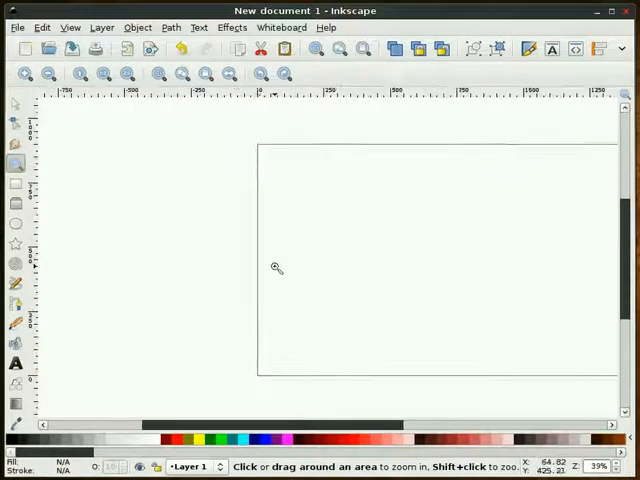
# Step: Import the cracked asphalt photo and move it onto the page
pyautogui.click(16, 104)
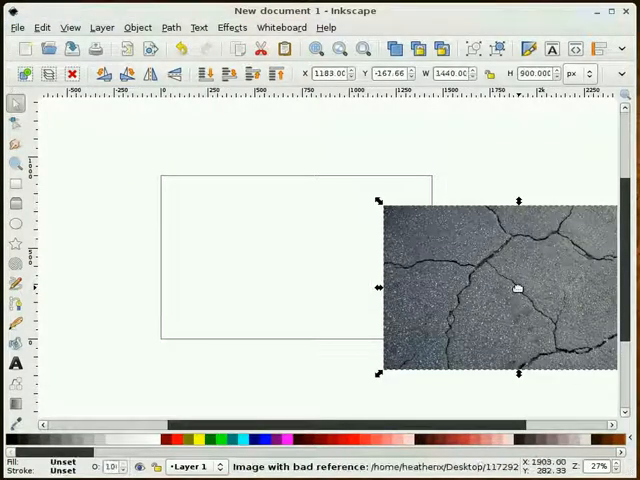
pyautogui.moveTo(516, 288); pyautogui.dragTo(324, 258)
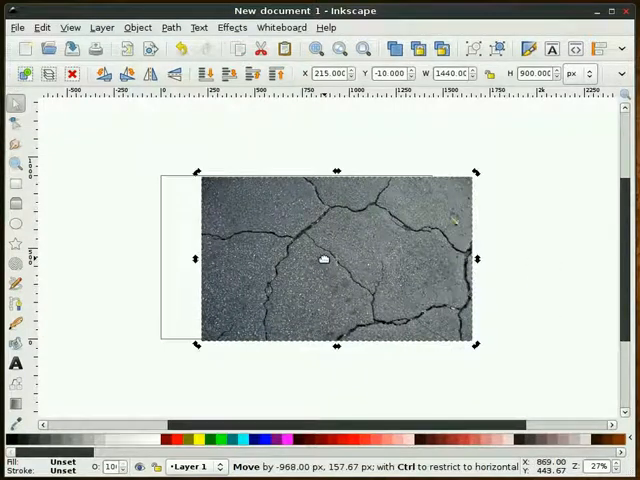
pyautogui.moveTo(436, 246)
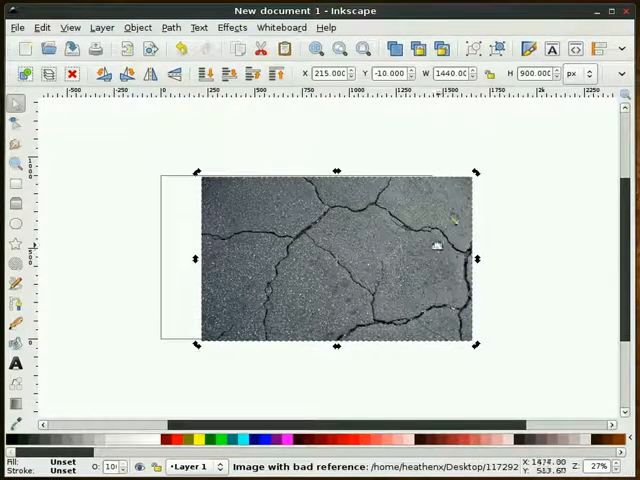
pyautogui.moveTo(596, 50)
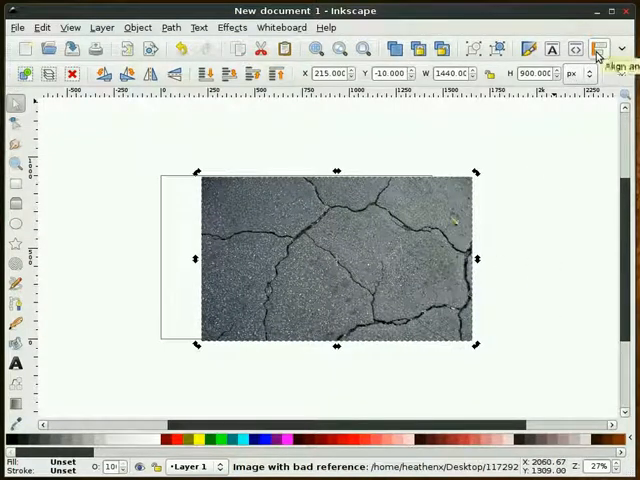
pyautogui.click(598, 48)
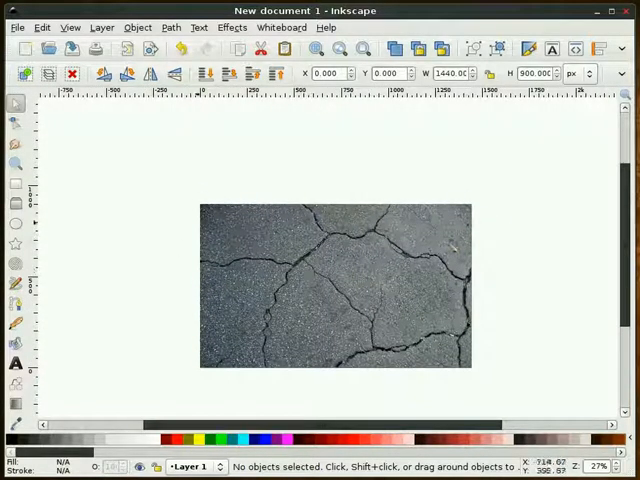
# Step: Draw a long yellow rectangle above the asphalt and convert it to a path
pyautogui.moveTo(100, 152); pyautogui.dragTo(400, 184)
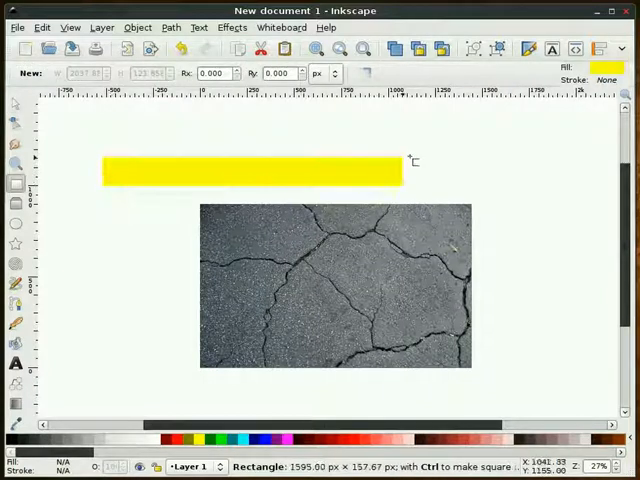
pyautogui.moveTo(408, 158); pyautogui.dragTo(548, 170)
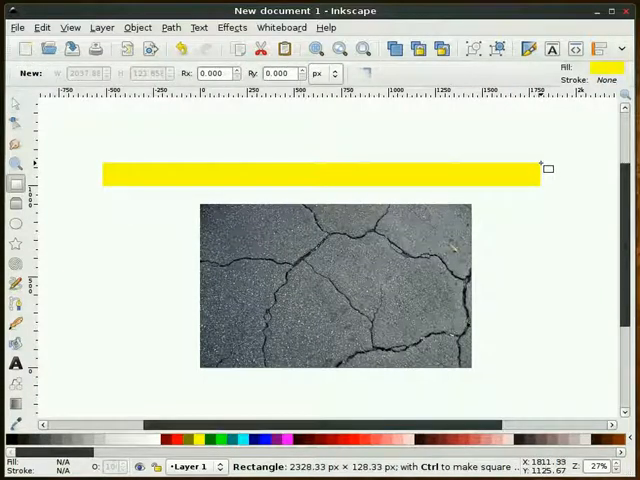
pyautogui.click(320, 176)
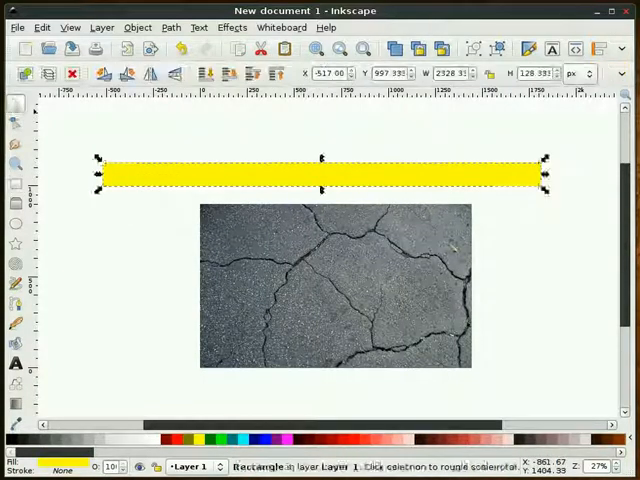
pyautogui.click(180, 170)
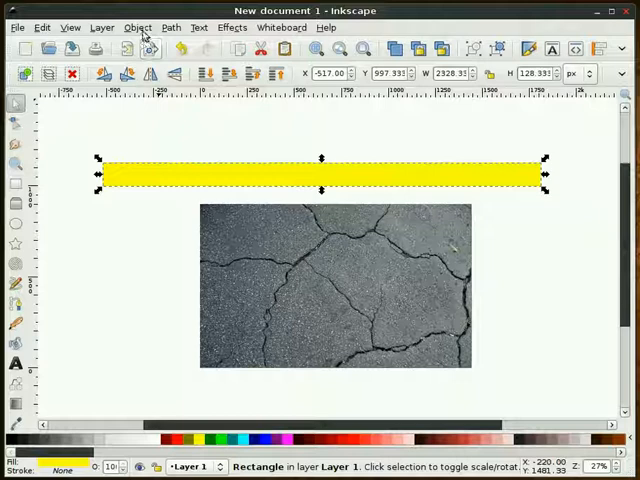
pyautogui.click(170, 28)
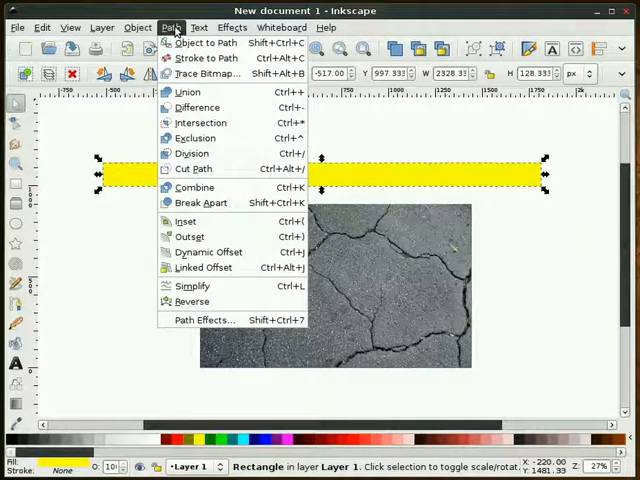
pyautogui.click(200, 42)
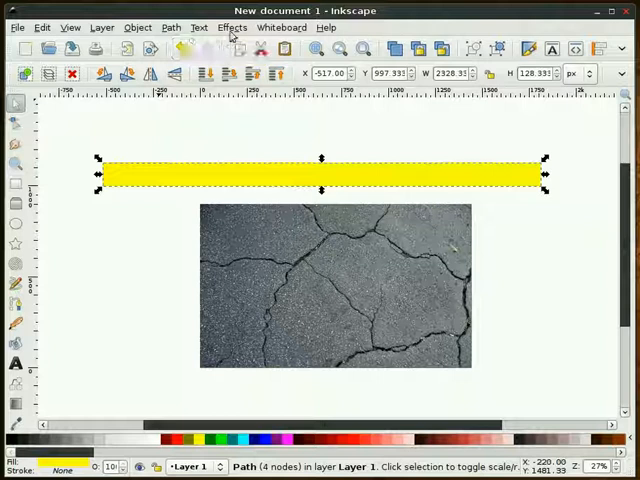
# Step: Subdivide the stripe path with Add Nodes at 50 px segments, about a hundred nodes
pyautogui.click(232, 28)
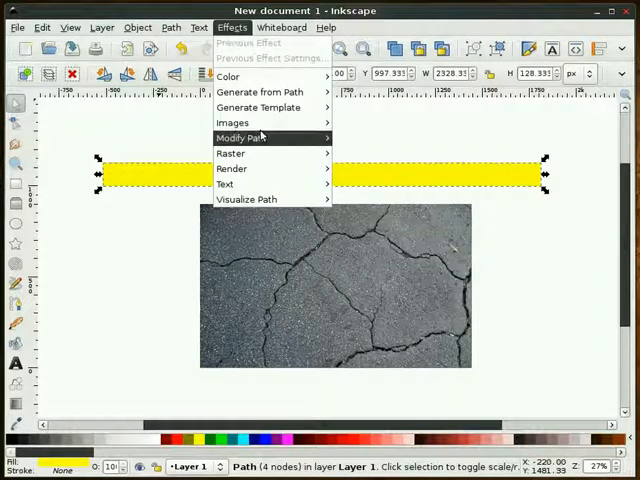
pyautogui.click(242, 136)
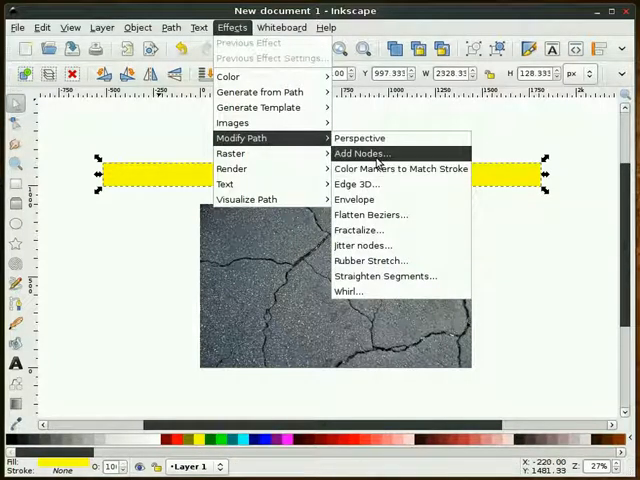
pyautogui.click(360, 152)
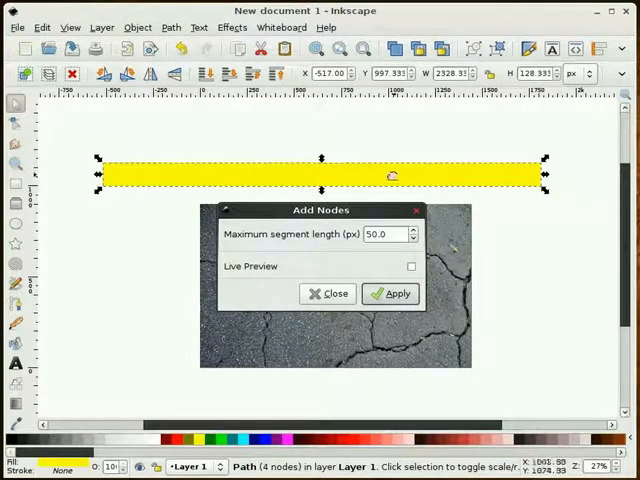
pyautogui.click(392, 292)
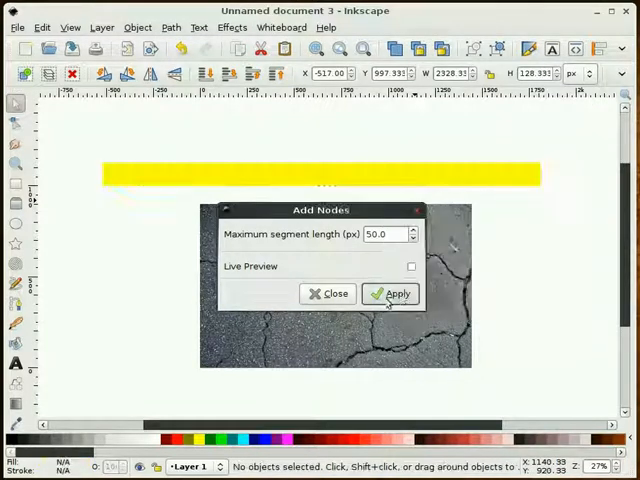
pyautogui.click(390, 292)
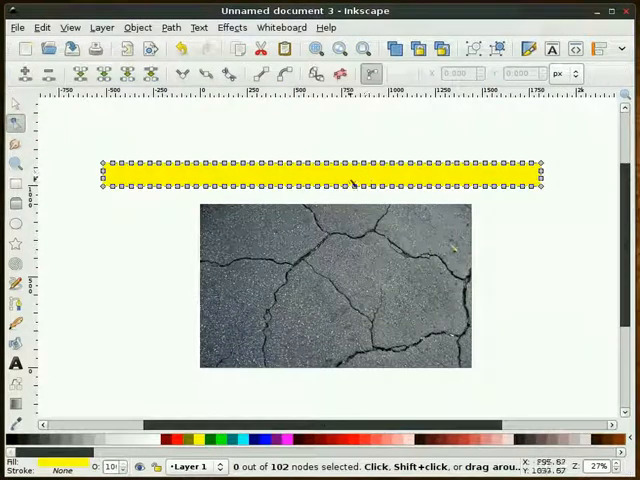
pyautogui.moveTo(548, 188)
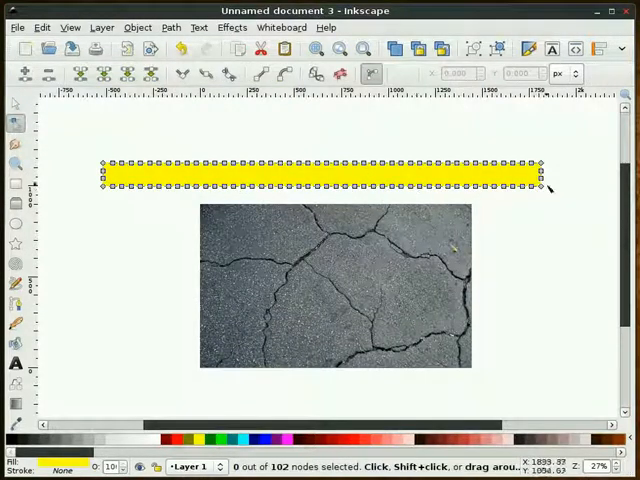
pyautogui.click(16, 104)
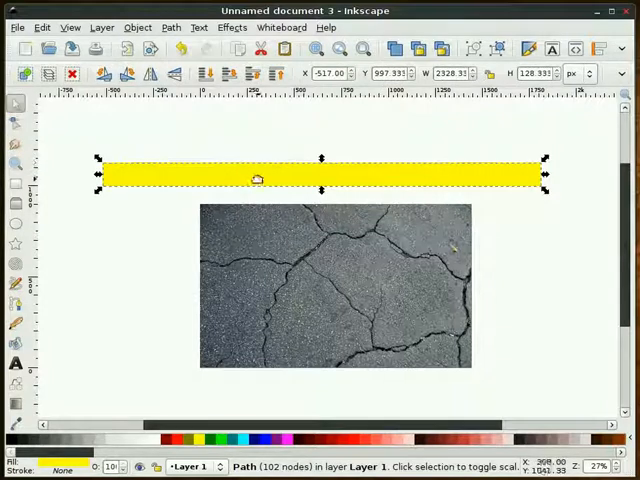
# Step: Jitter the stripe's nodes for rough painted edges and fill it red from the palette
pyautogui.click(232, 28)
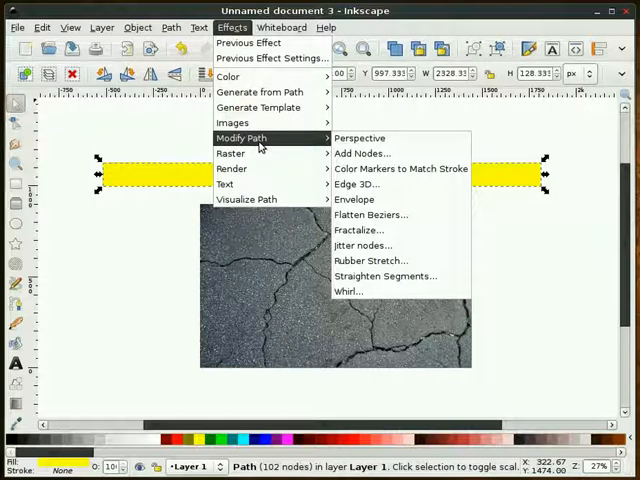
pyautogui.click(364, 244)
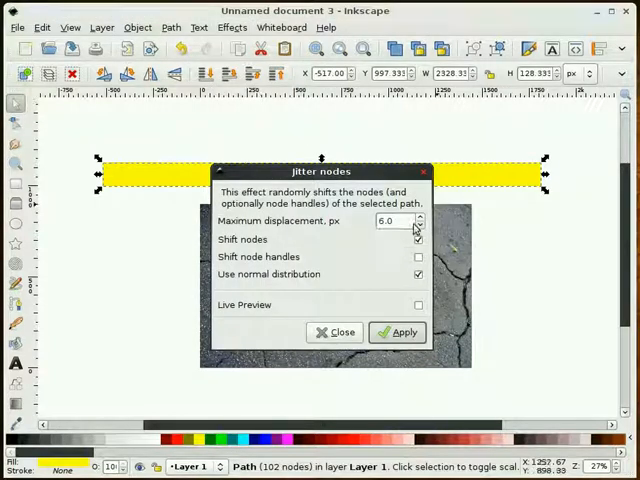
pyautogui.click(418, 240)
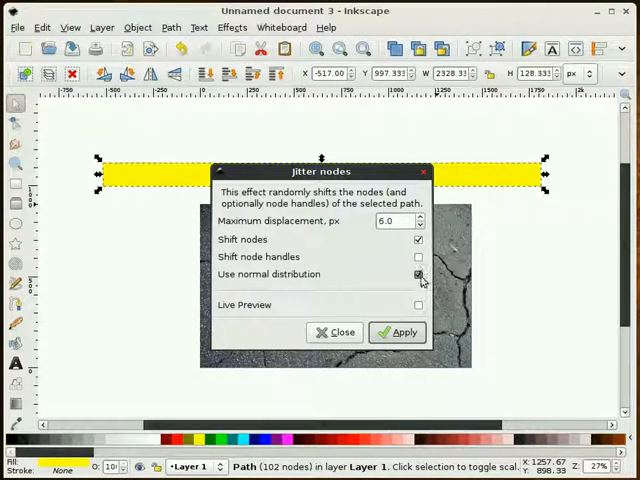
pyautogui.click(400, 332)
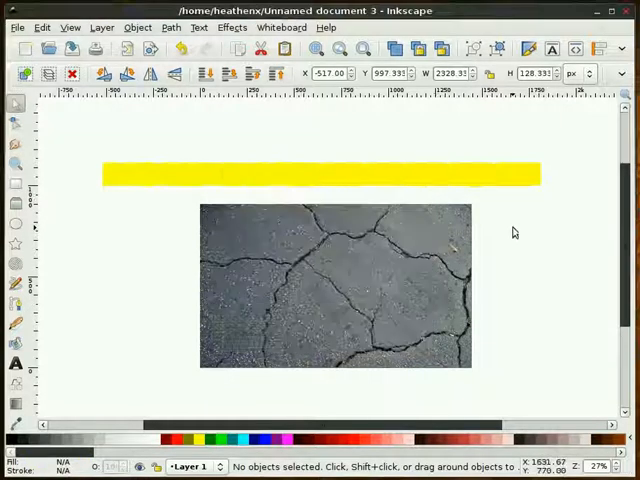
pyautogui.click(320, 174)
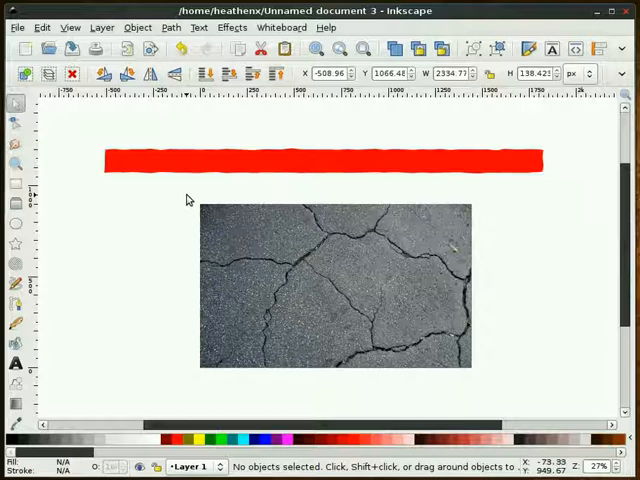
pyautogui.click(324, 162)
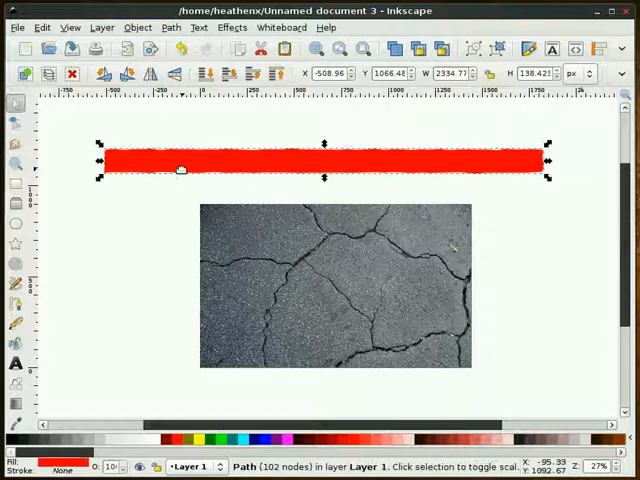
# Step: Recolour the stripe yellow and tilt it slightly into position
pyautogui.click(230, 438)
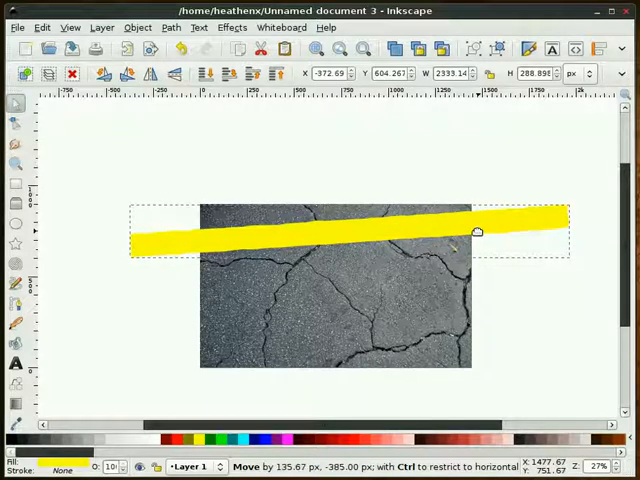
pyautogui.click(520, 290)
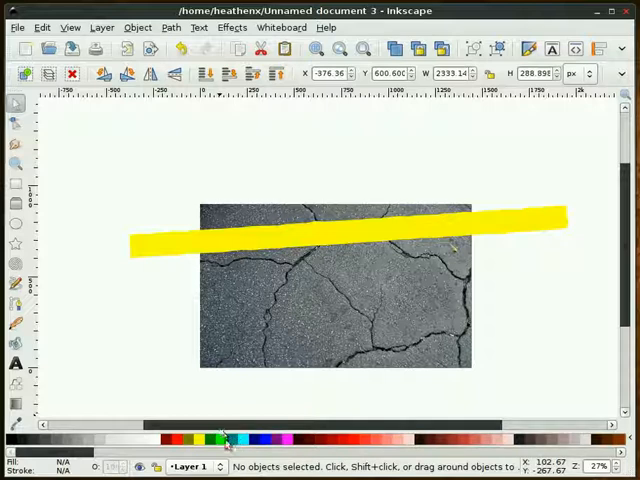
pyautogui.moveTo(168, 444)
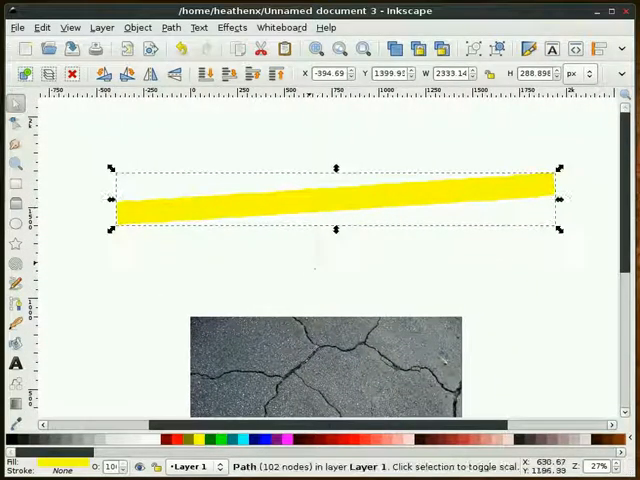
pyautogui.click(336, 280)
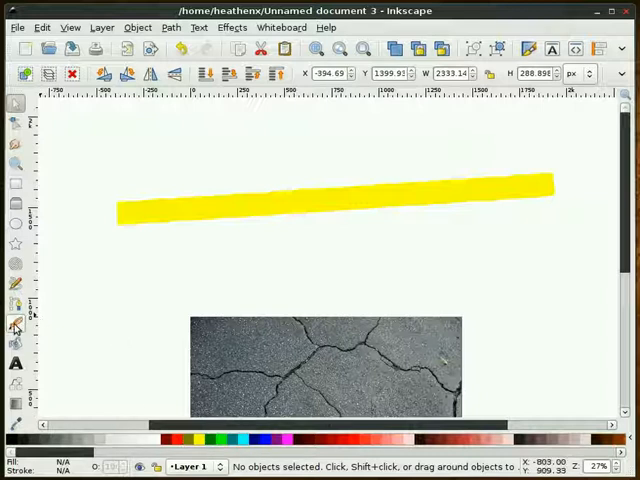
# Step: Draw two thin curved calligraphic crack strokes crossing the stripe
pyautogui.click(16, 324)
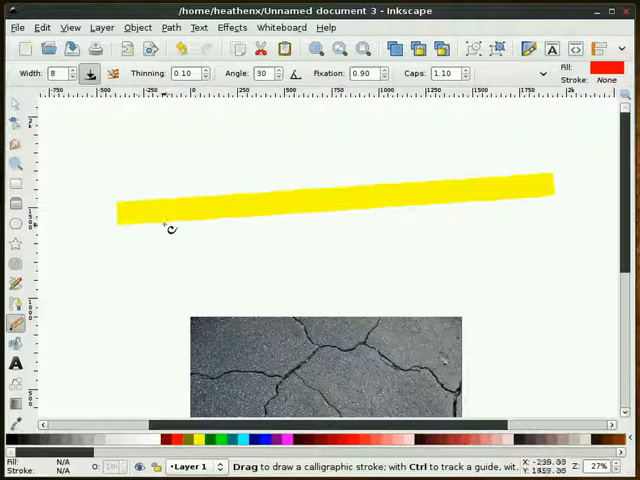
pyautogui.moveTo(136, 264); pyautogui.dragTo(530, 164)
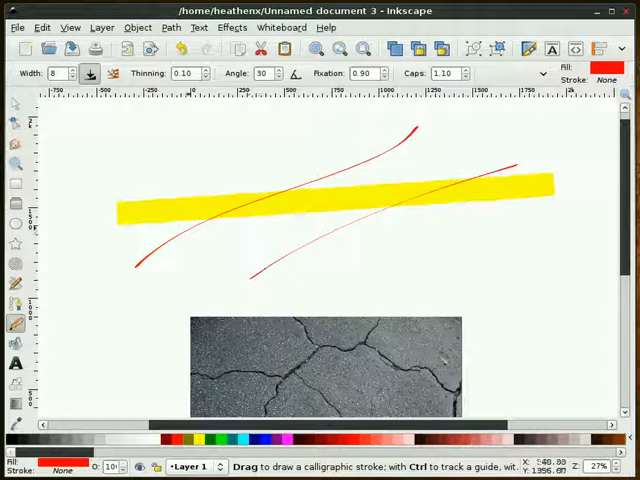
pyautogui.moveTo(160, 136); pyautogui.dragTo(284, 184)
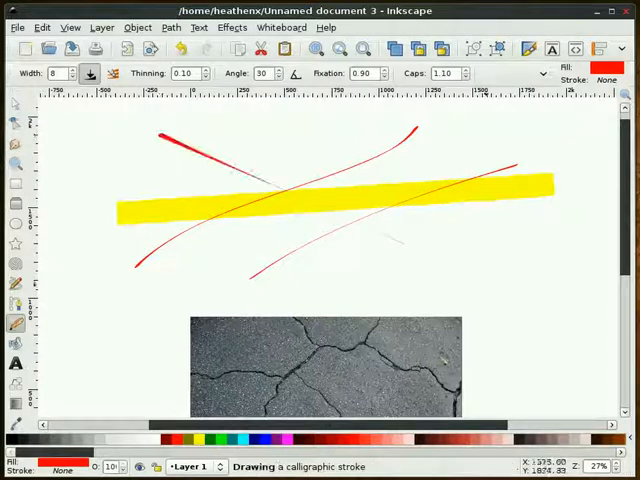
pyautogui.click(16, 104)
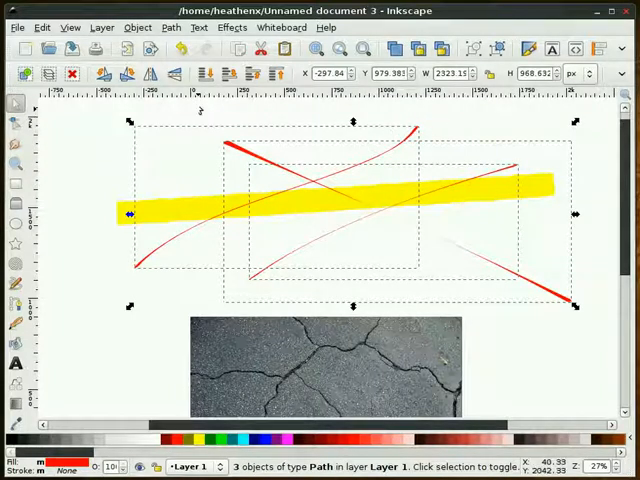
# Step: Subtract the crossing strokes from the stripe with Path > Difference, leaving crack gaps
pyautogui.click(170, 28)
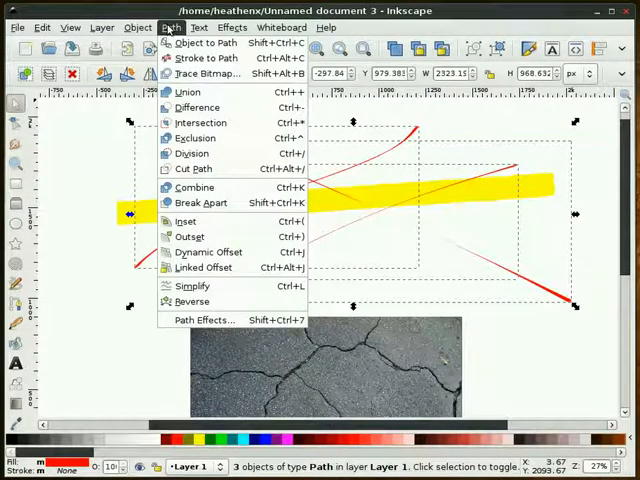
pyautogui.click(194, 188)
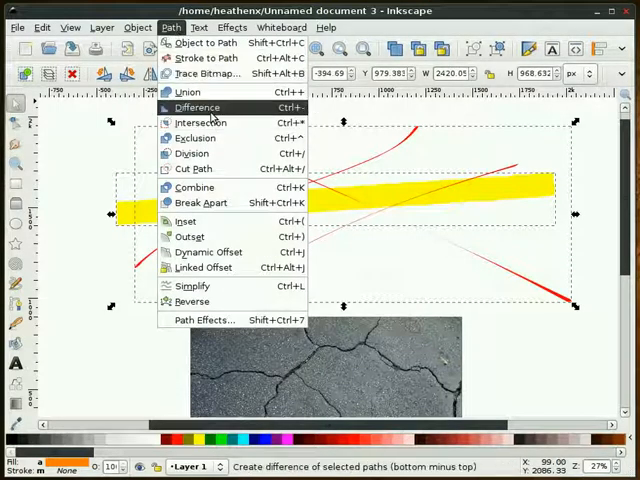
pyautogui.click(196, 108)
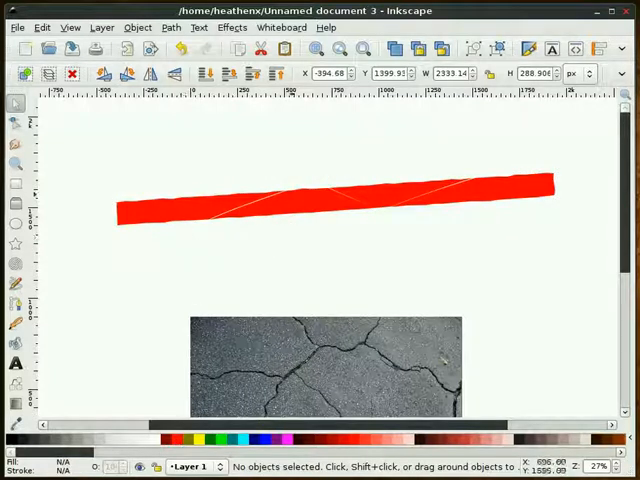
pyautogui.moveTo(310, 246)
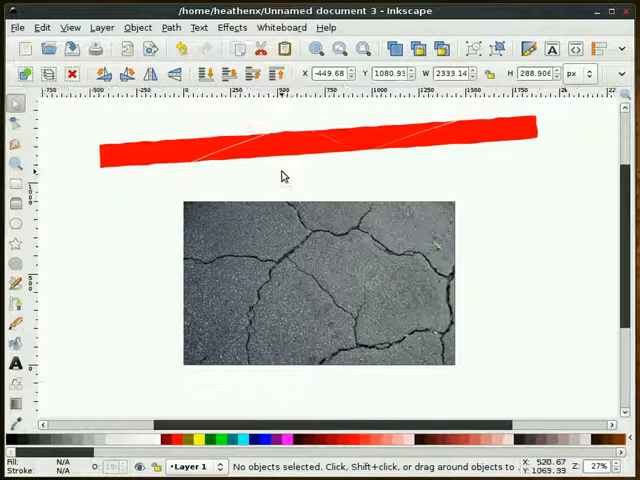
pyautogui.click(316, 144)
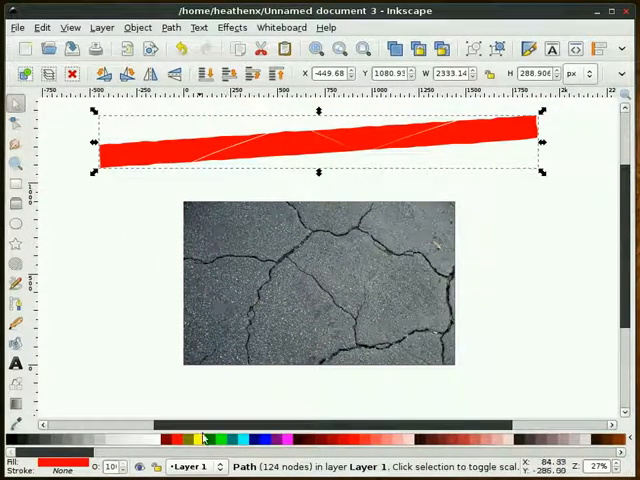
# Step: Fill the cracked stripe yellow and drag it down to lie across the asphalt photo
pyautogui.click(200, 438)
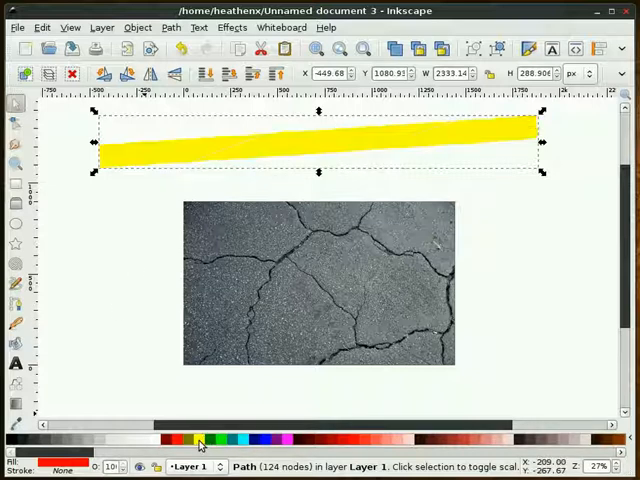
pyautogui.moveTo(318, 140); pyautogui.dragTo(292, 248)
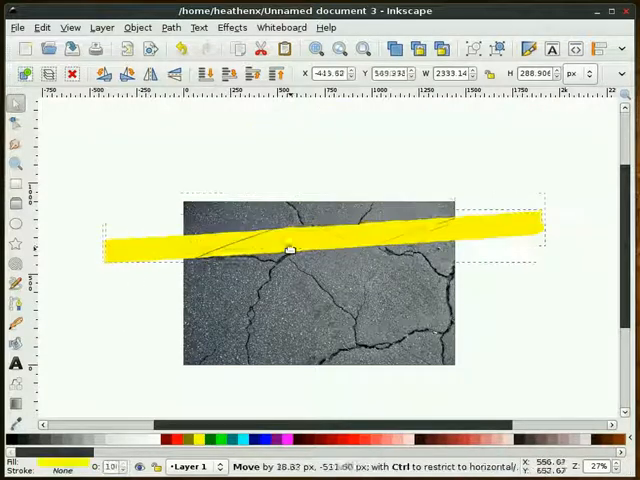
pyautogui.moveTo(290, 248); pyautogui.dragTo(288, 240)
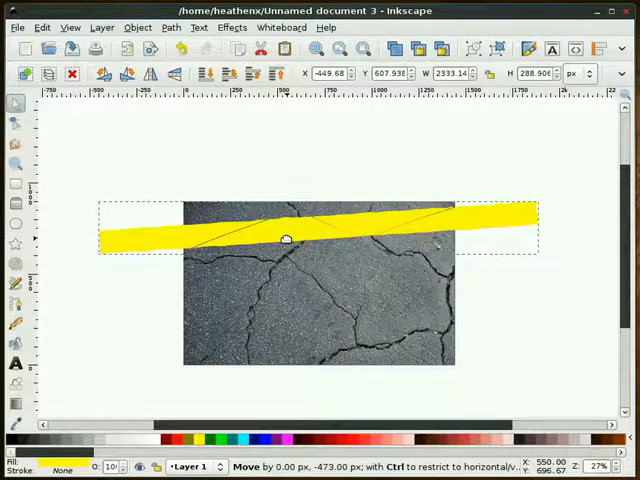
pyautogui.click(490, 262)
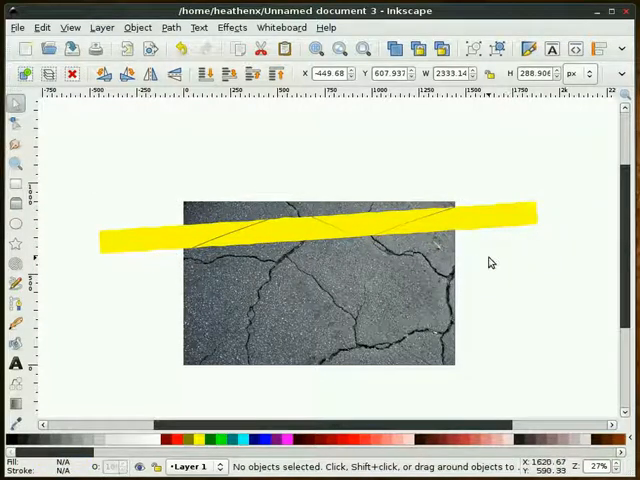
pyautogui.click(16, 168)
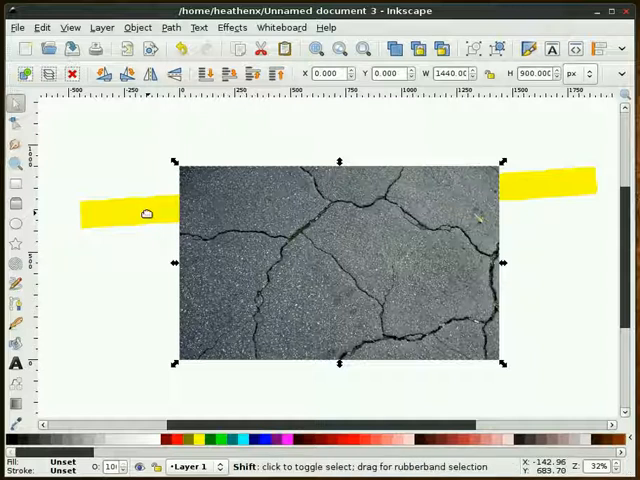
# Step: Mask the yellow stripe with the asphalt copy via Object > Mask > Set so the cracks show
pyautogui.click(556, 184)
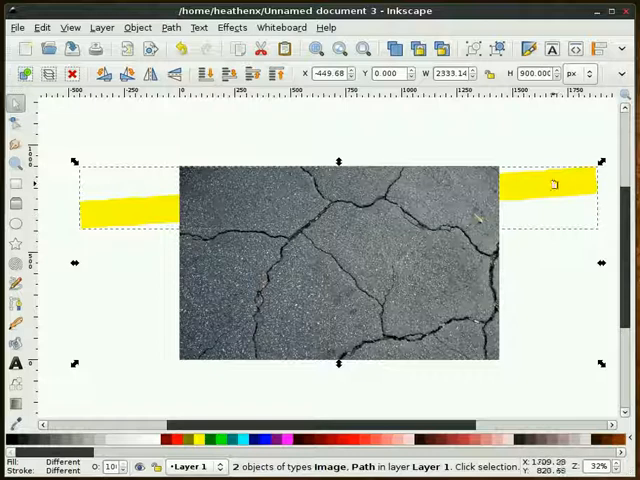
pyautogui.click(136, 28)
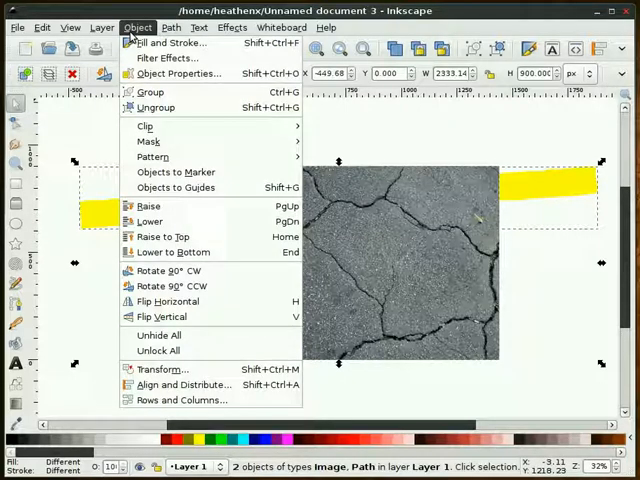
pyautogui.moveTo(148, 140)
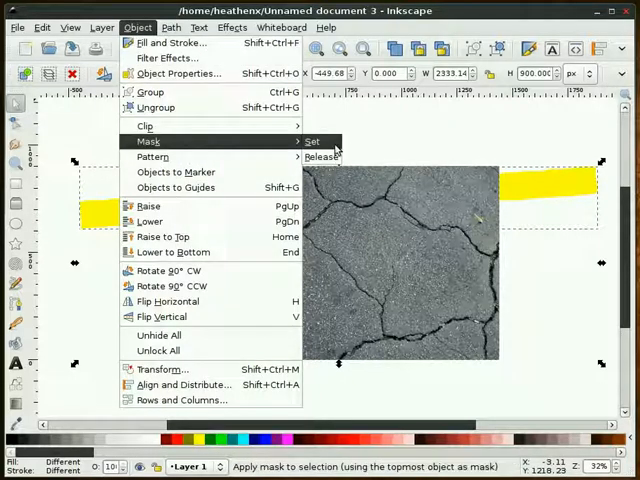
pyautogui.click(312, 140)
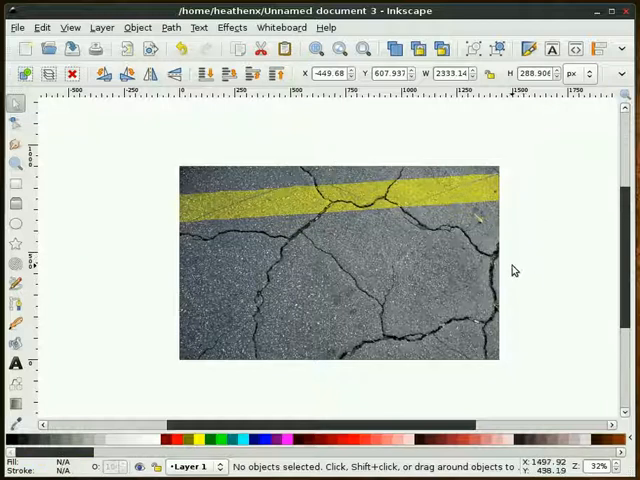
pyautogui.moveTo(266, 212)
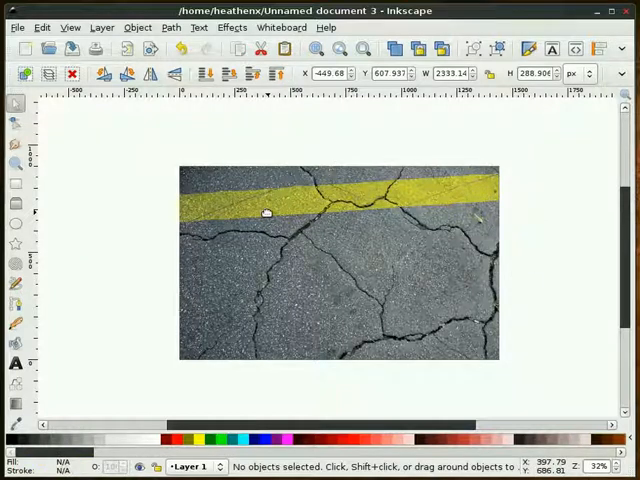
pyautogui.moveTo(148, 218)
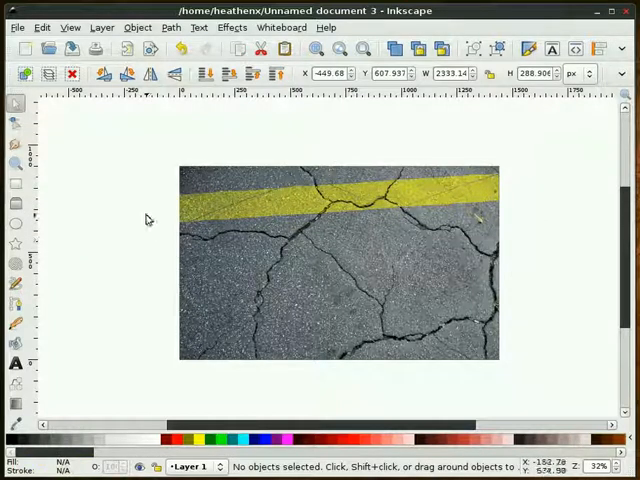
pyautogui.moveTo(364, 260)
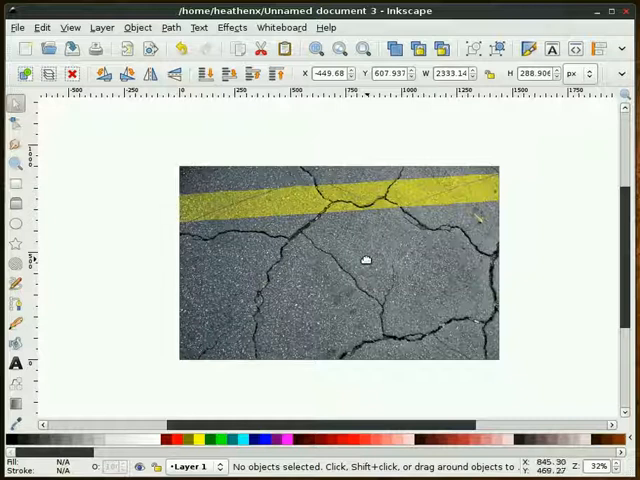
pyautogui.moveTo(264, 240)
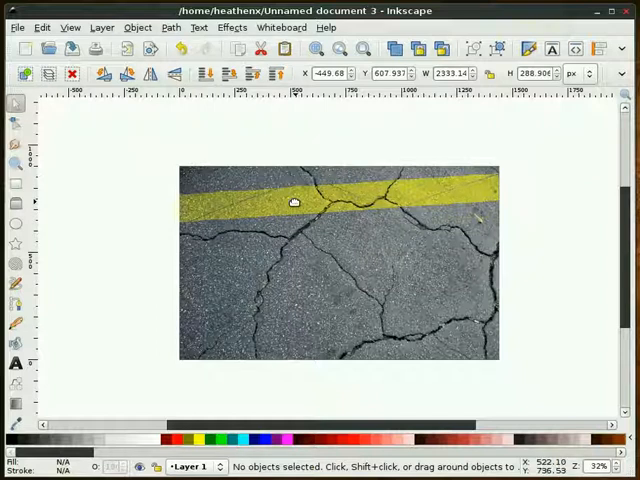
pyautogui.click(290, 204)
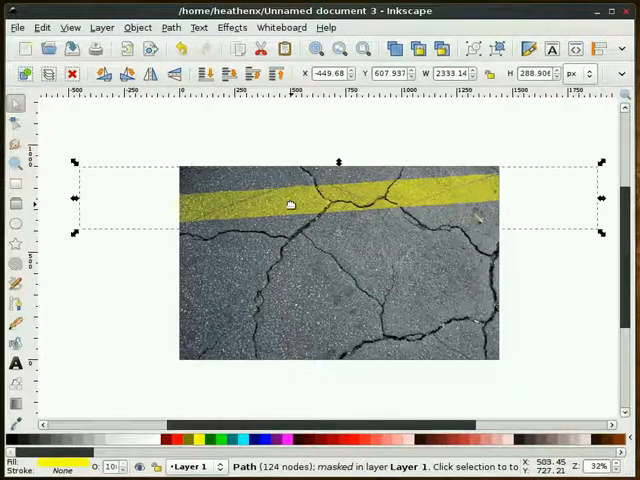
pyautogui.moveTo(528, 48)
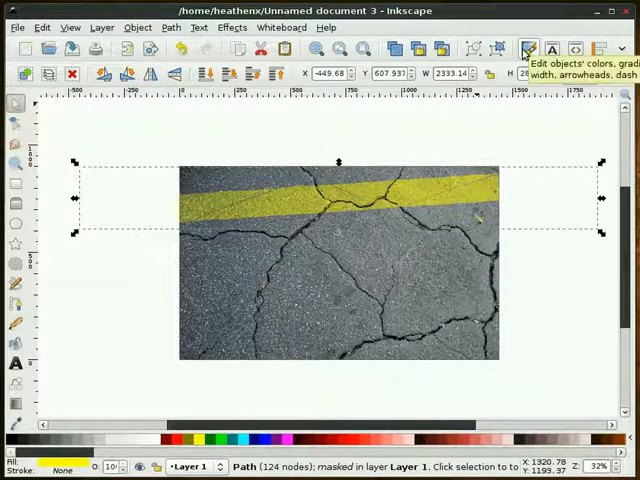
pyautogui.click(528, 48)
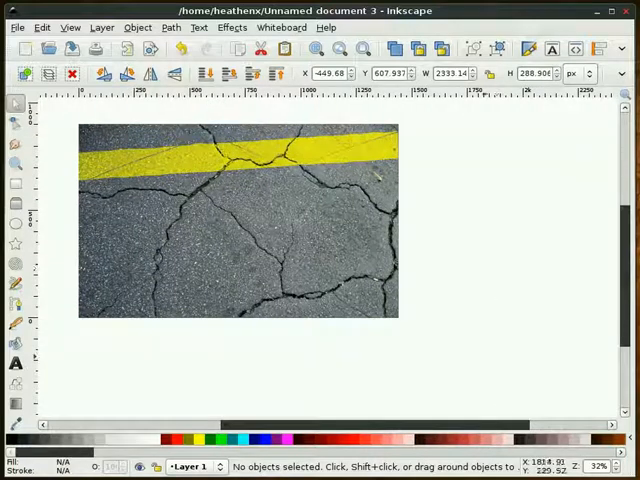
pyautogui.moveTo(488, 404)
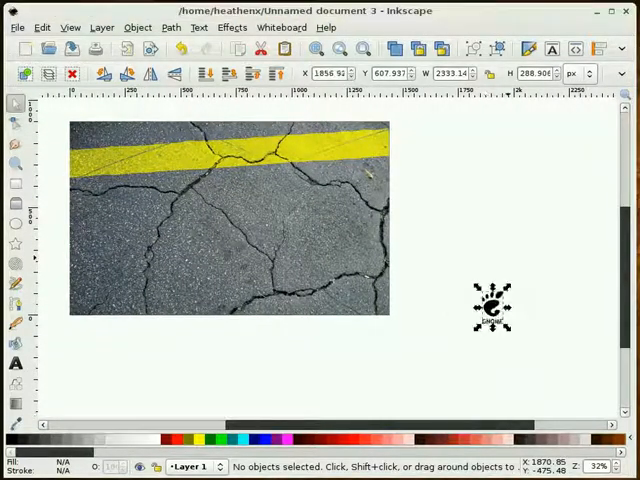
# Step: Enlarge the imported GNOME footprint logo and move it onto the asphalt
pyautogui.click(492, 306)
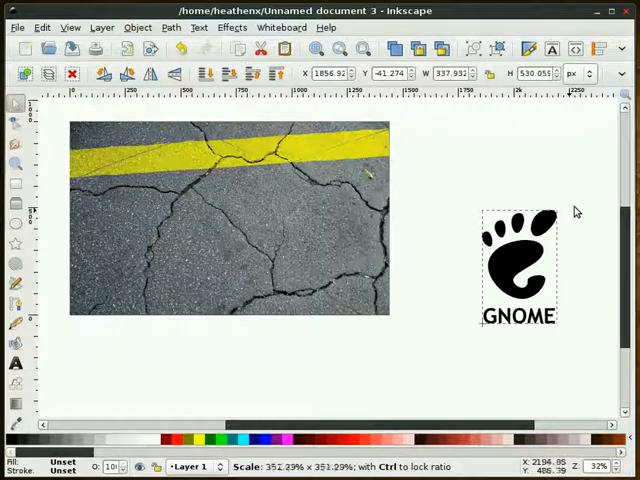
pyautogui.moveTo(518, 262); pyautogui.dragTo(228, 230)
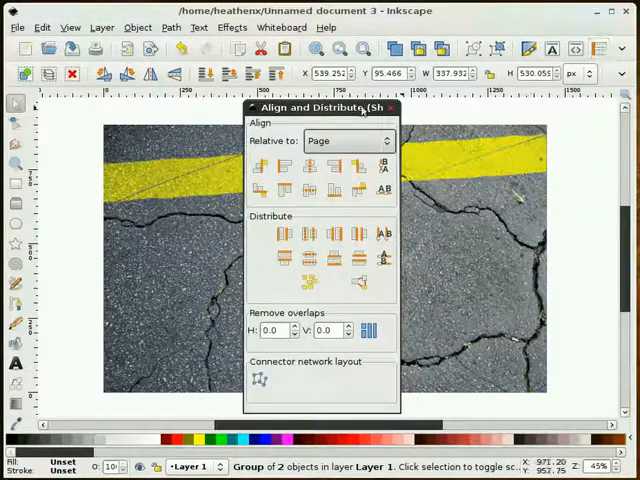
# Step: Centre the logo horizontally and vertically on the page with Align and Distribute
pyautogui.moveTo(320, 108); pyautogui.dragTo(530, 108)
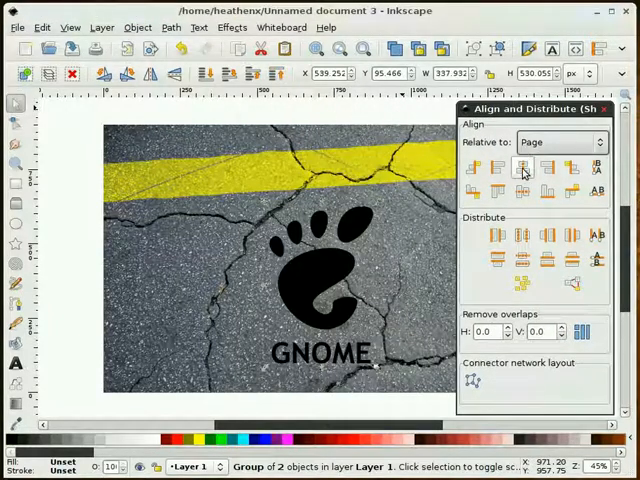
pyautogui.click(524, 192)
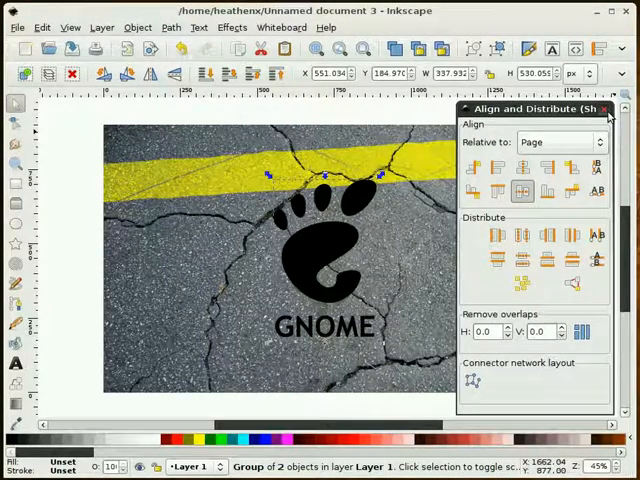
pyautogui.click(604, 110)
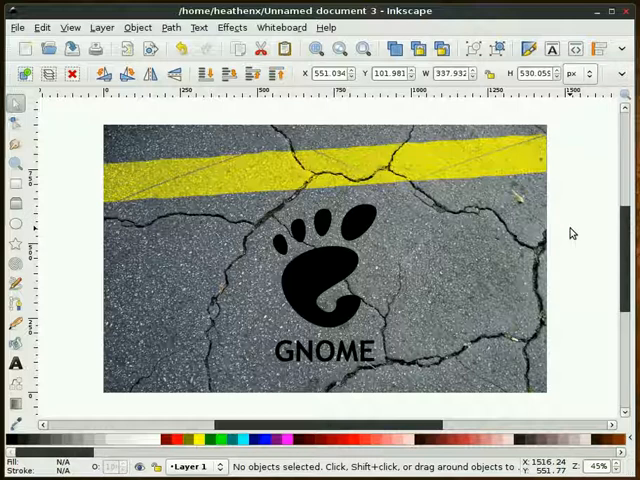
pyautogui.moveTo(562, 238)
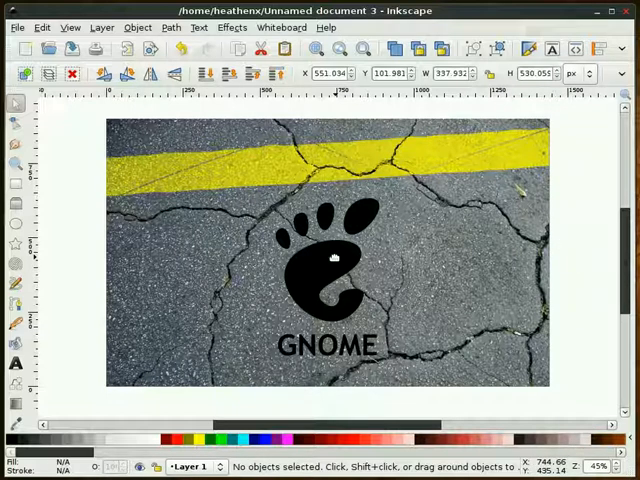
# Step: Fill the GNOME logo yellow and duplicate the asphalt background photo
pyautogui.click(200, 438)
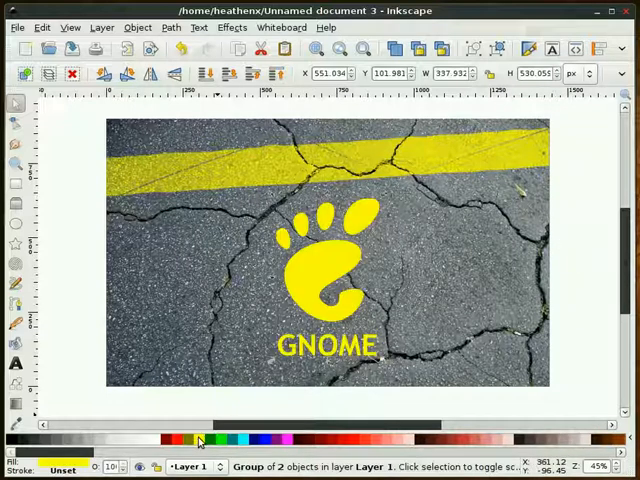
pyautogui.click(324, 268)
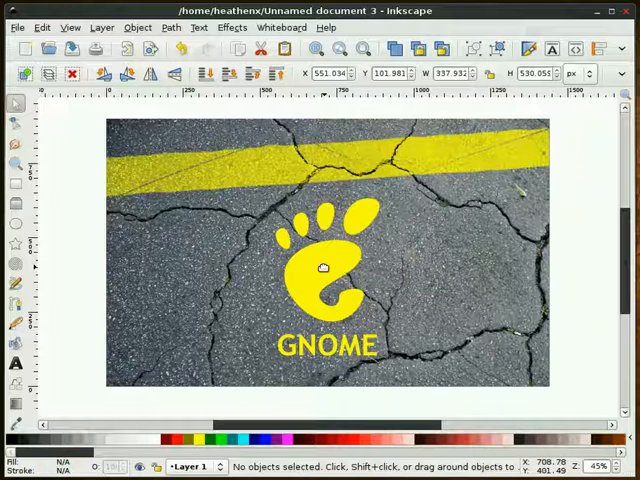
pyautogui.click(324, 268)
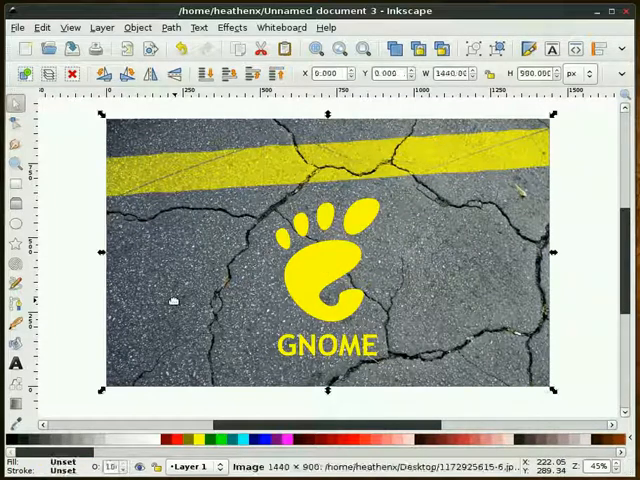
pyautogui.rightClick(170, 300)
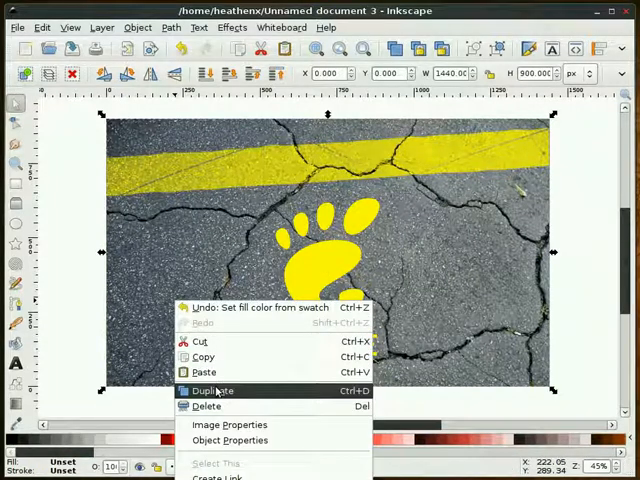
pyautogui.click(206, 406)
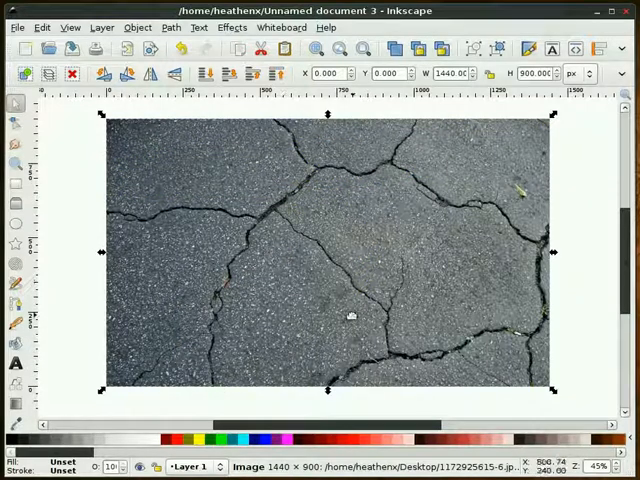
pyautogui.moveTo(268, 416)
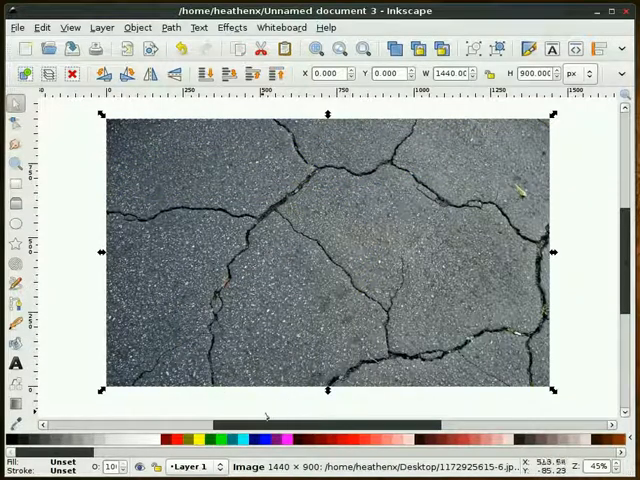
# Step: Mask the logo with the asphalt copy via Object > Mask > Set so cracks show through
pyautogui.moveTo(344, 224); pyautogui.dragTo(230, 410)
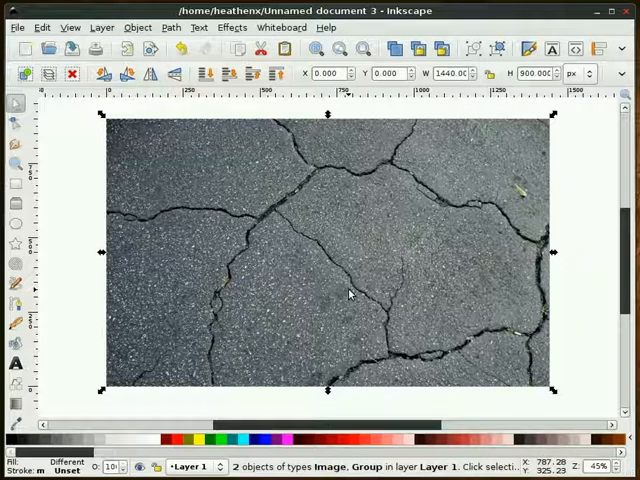
pyautogui.moveTo(288, 324)
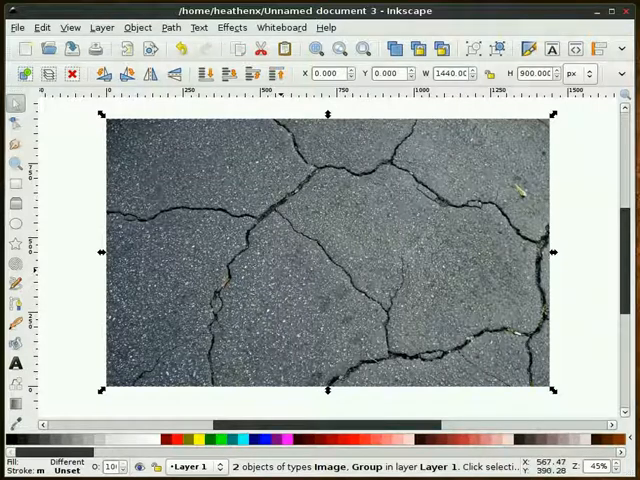
pyautogui.moveTo(388, 370)
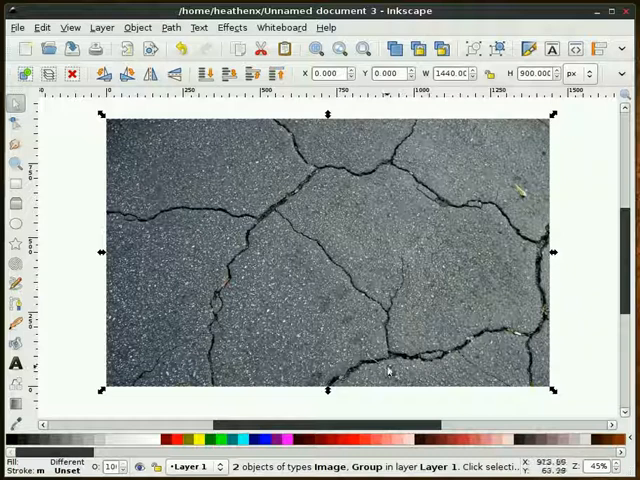
pyautogui.moveTo(336, 280)
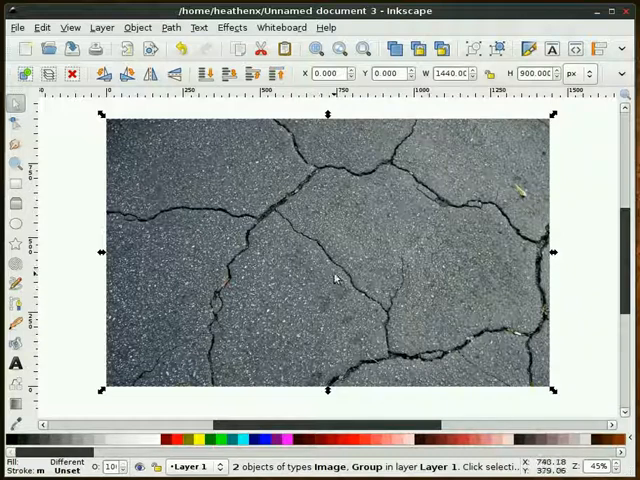
pyautogui.click(136, 28)
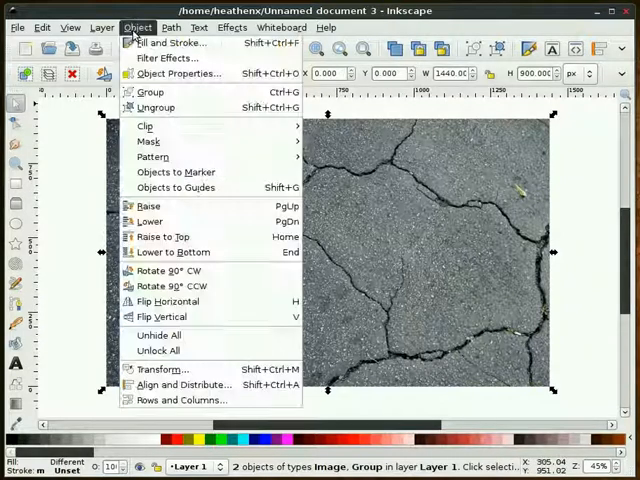
pyautogui.moveTo(148, 140)
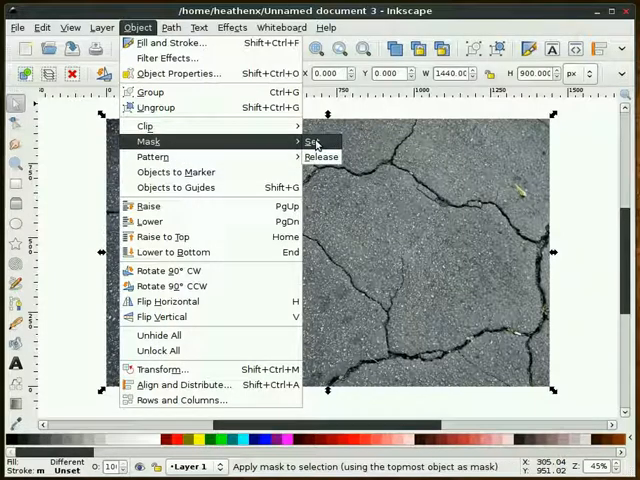
pyautogui.click(312, 140)
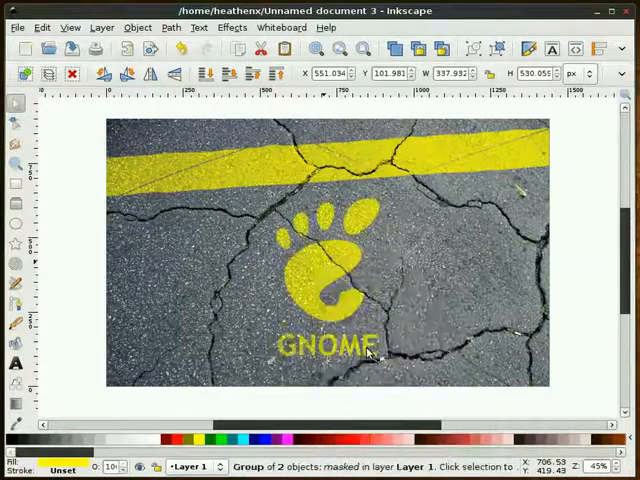
pyautogui.click(568, 264)
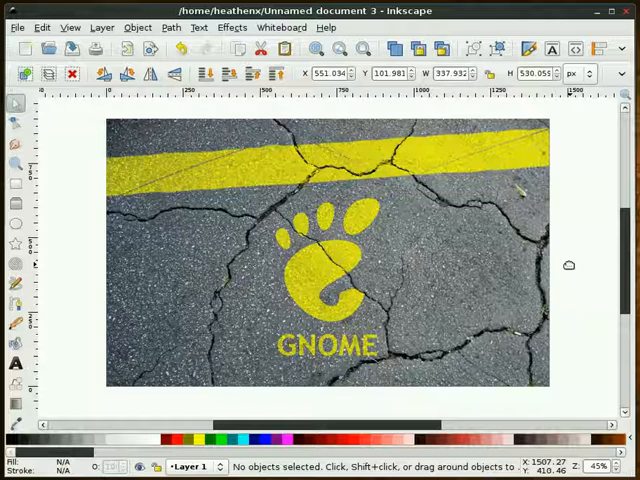
pyautogui.click(16, 168)
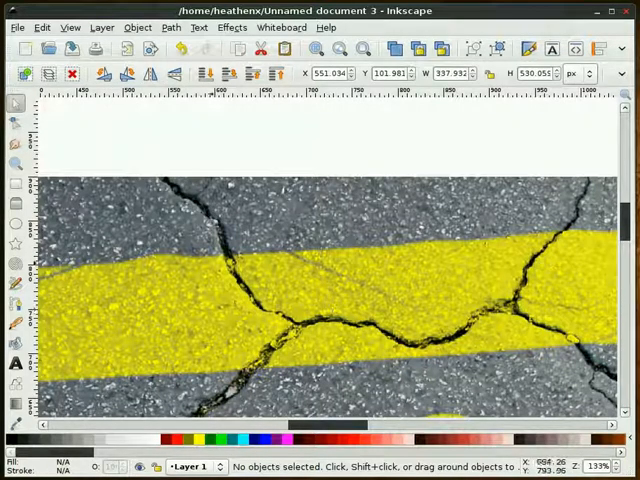
pyautogui.moveTo(228, 280)
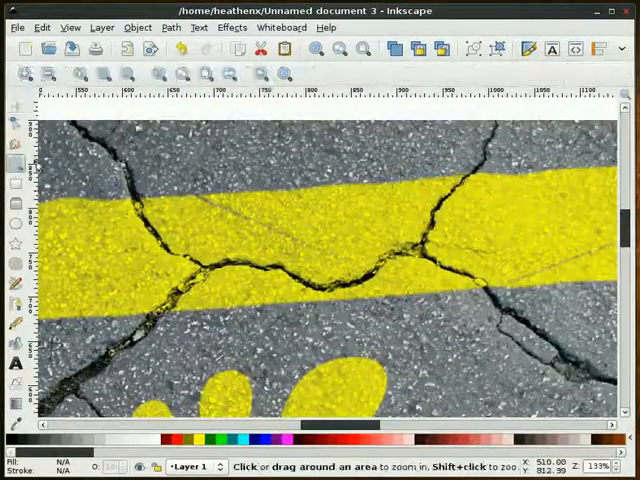
pyautogui.click(180, 74)
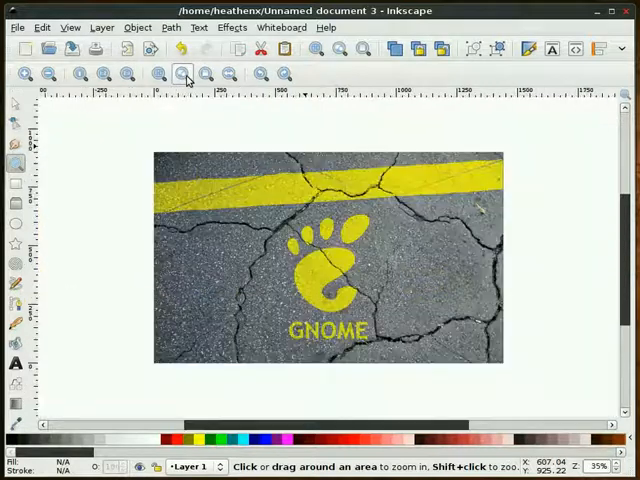
pyautogui.click(16, 108)
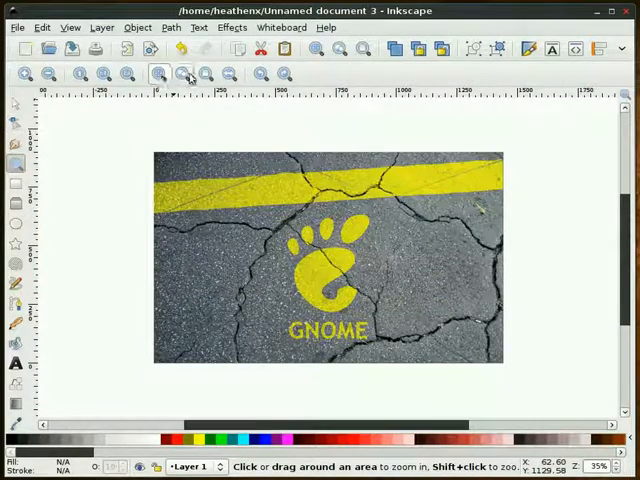
pyautogui.click(204, 74)
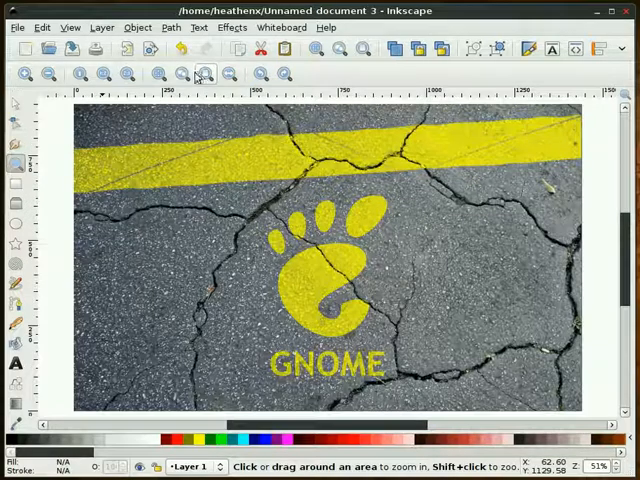
pyautogui.click(16, 104)
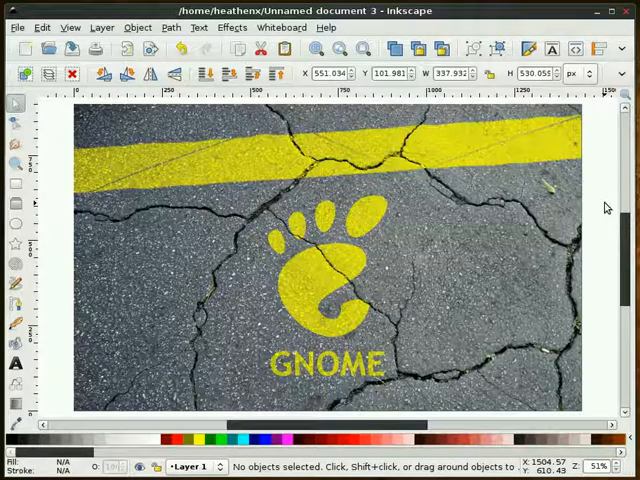
pyautogui.moveTo(604, 208)
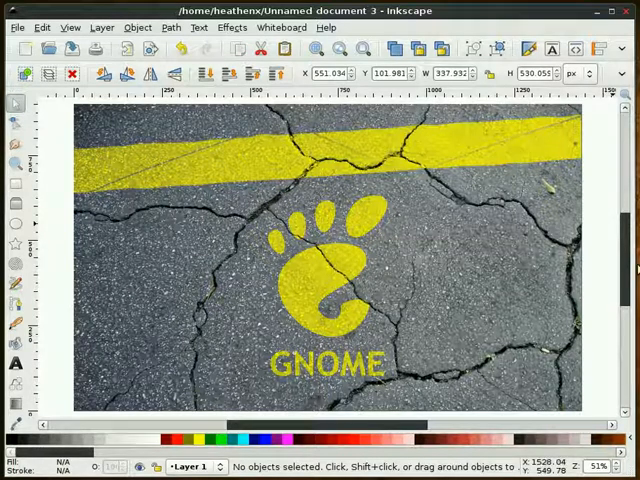